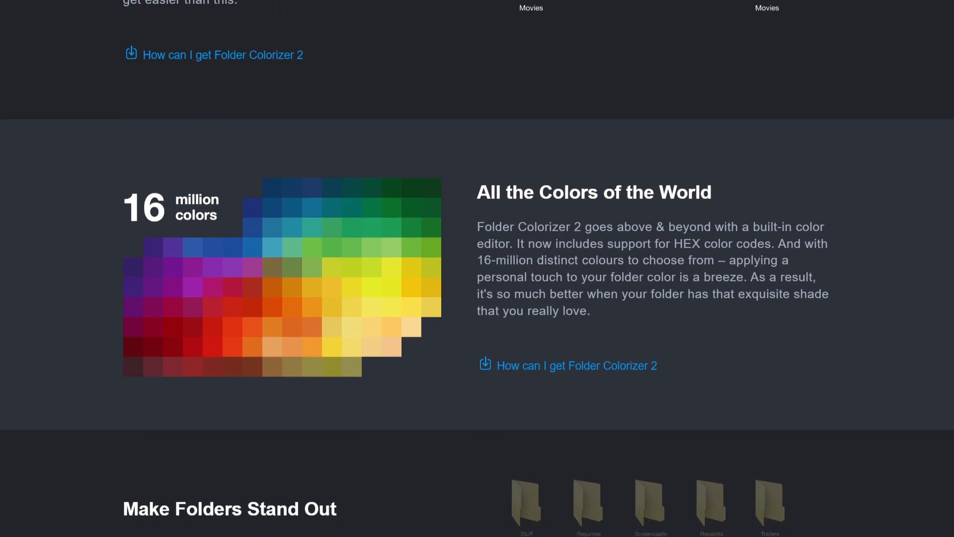
Step: Scroll the Folder Colorizer 2 page down to the 'Make Folders Stand Out' section
scroll("down", 3)
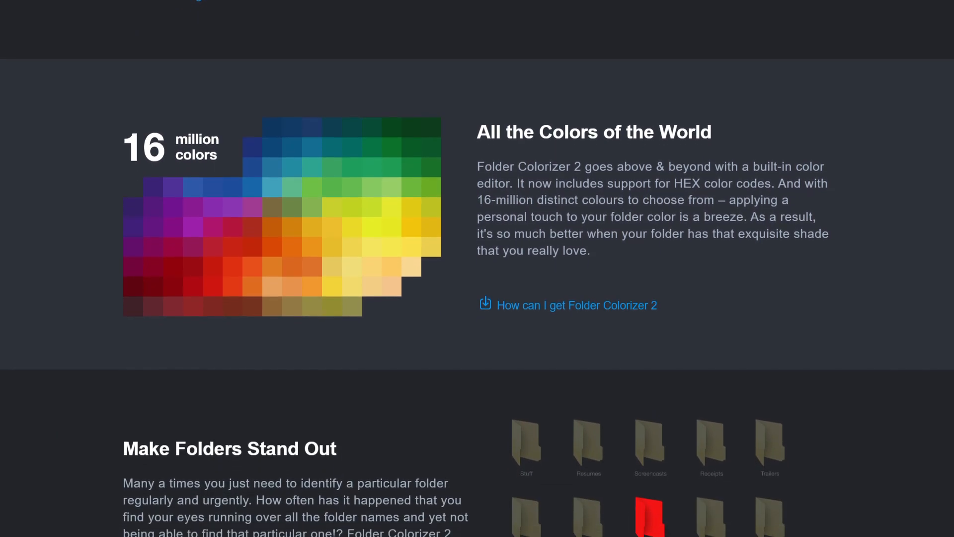
scroll("down", 3)
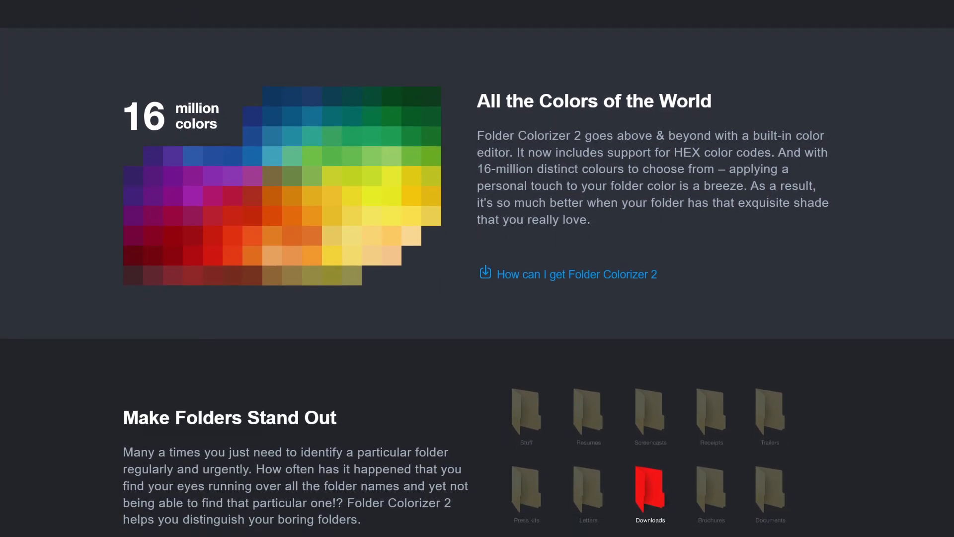
scroll("down", 3)
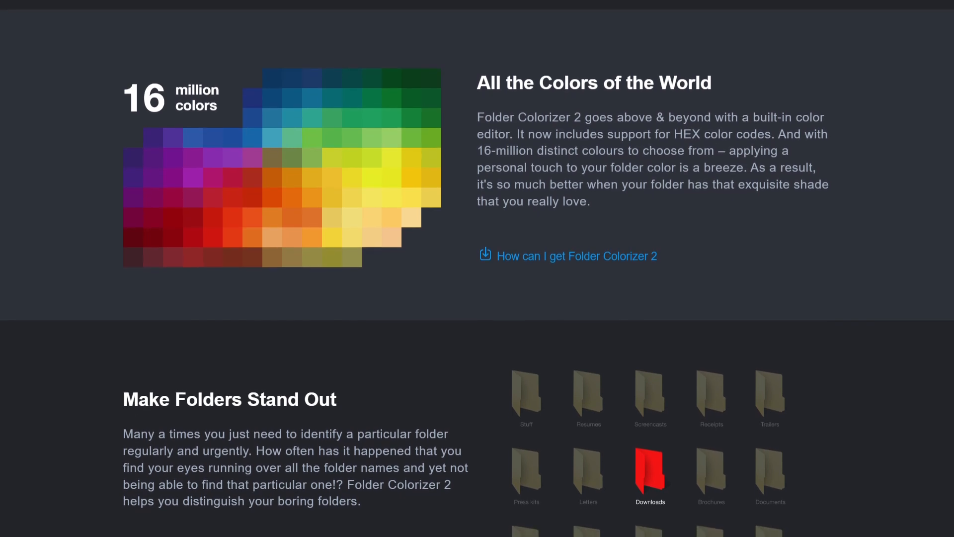
scroll("down", 3)
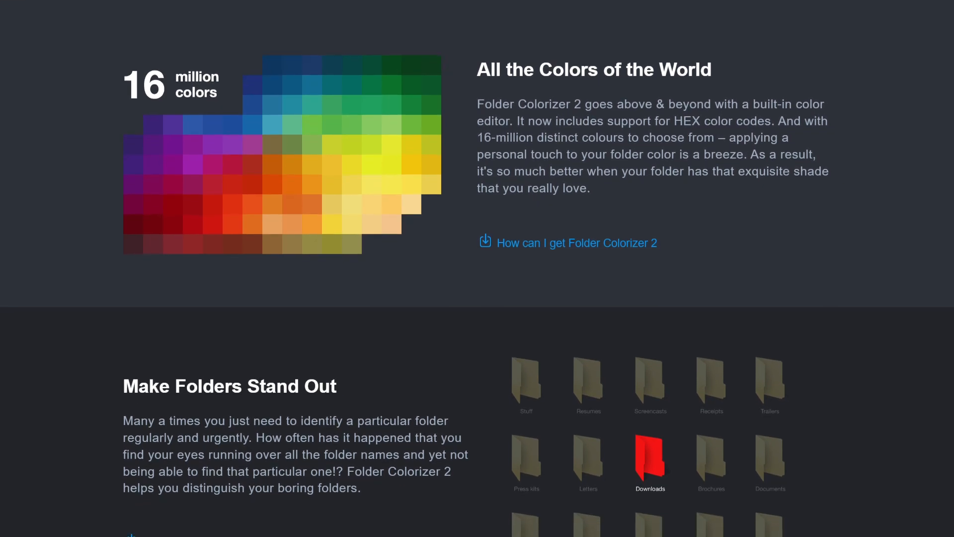
scroll("down", 3)
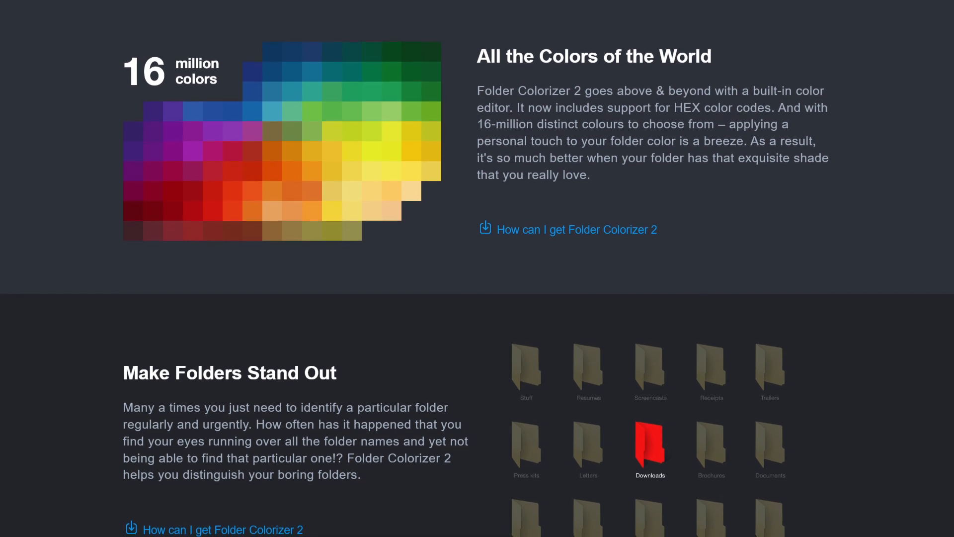
scroll("down", 3)
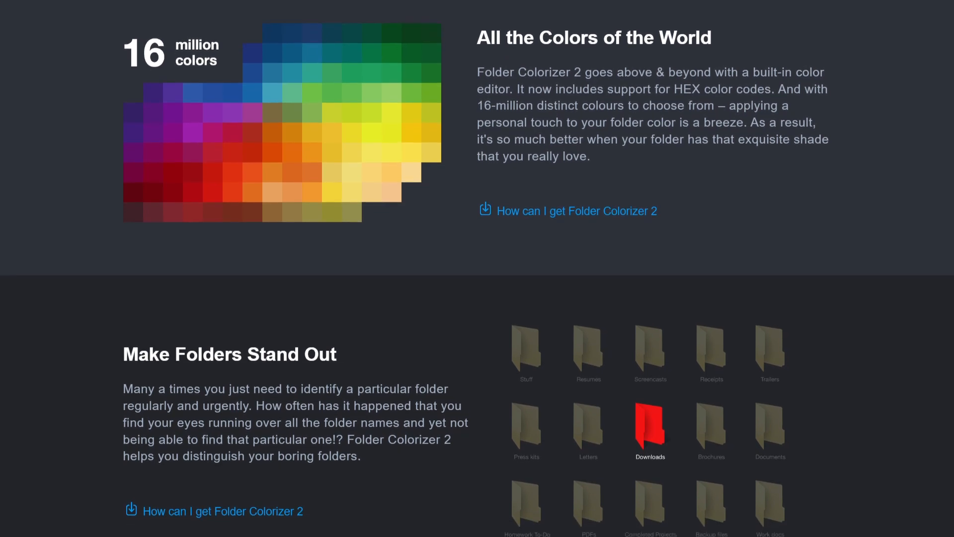
scroll("down", 3)
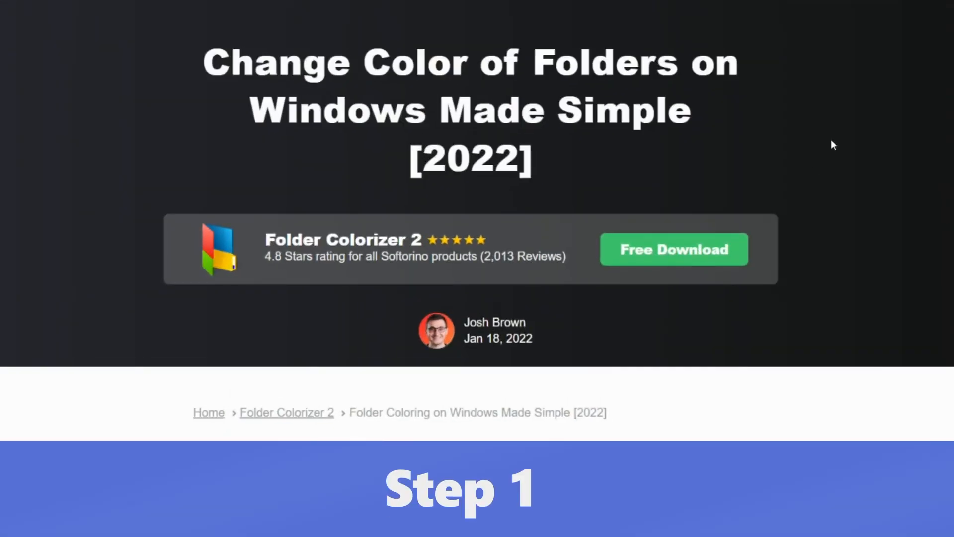
Step: Start the free Folder Colorizer 2 download from the Softorino article
left_click(673, 250)
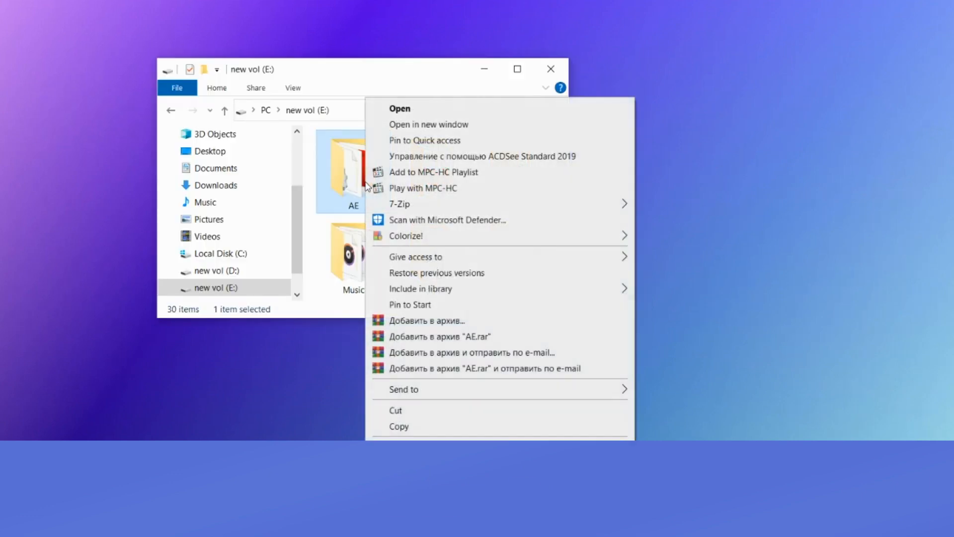
Step: Colour the AE folder Turquoise via Colorize!
left_click(405, 236)
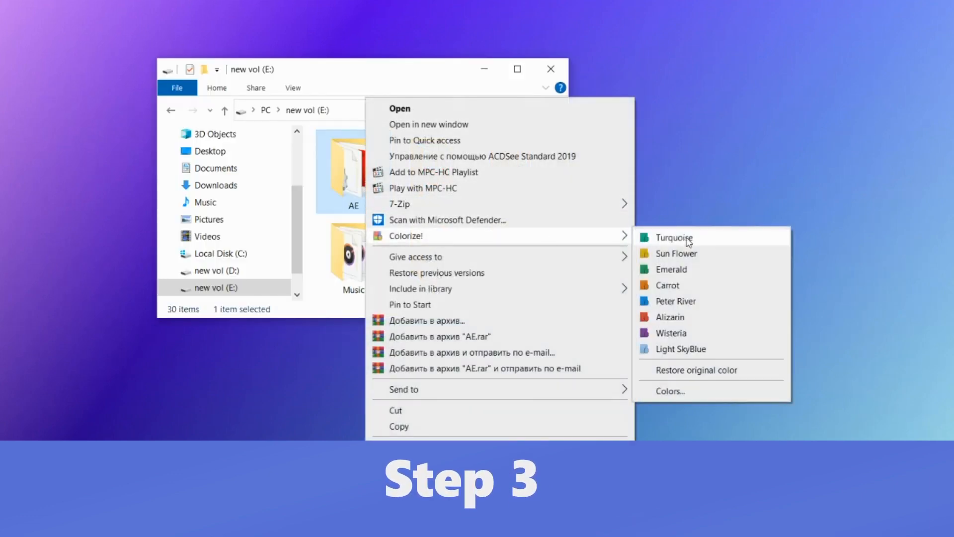
left_click(674, 238)
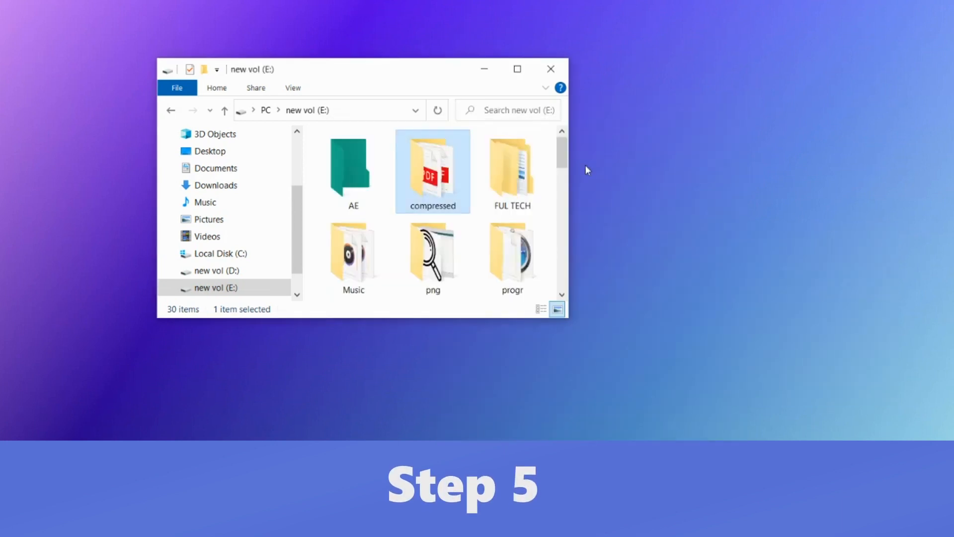
Step: Colour the compressed folder Carrot orange and FUL TECH Alizarin red
right_click(511, 171)
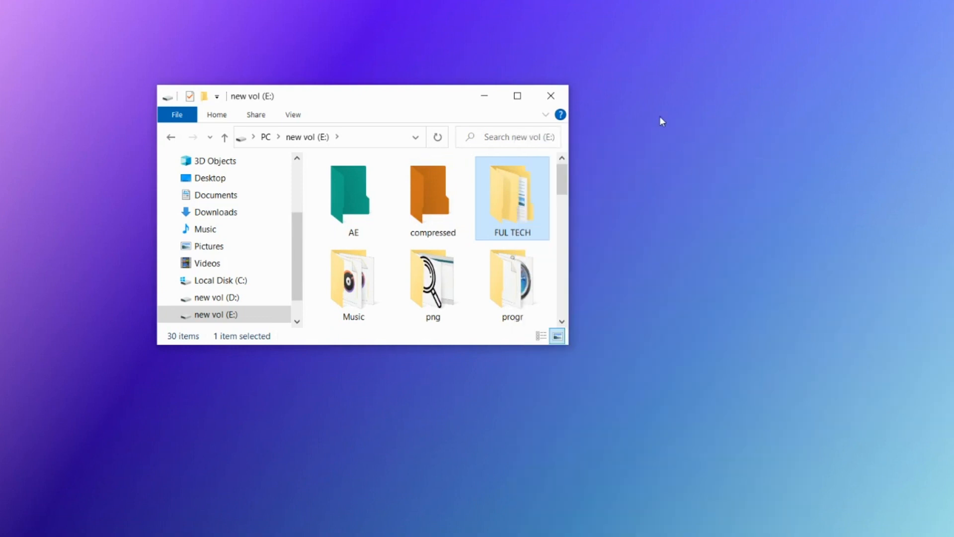
left_click(353, 279)
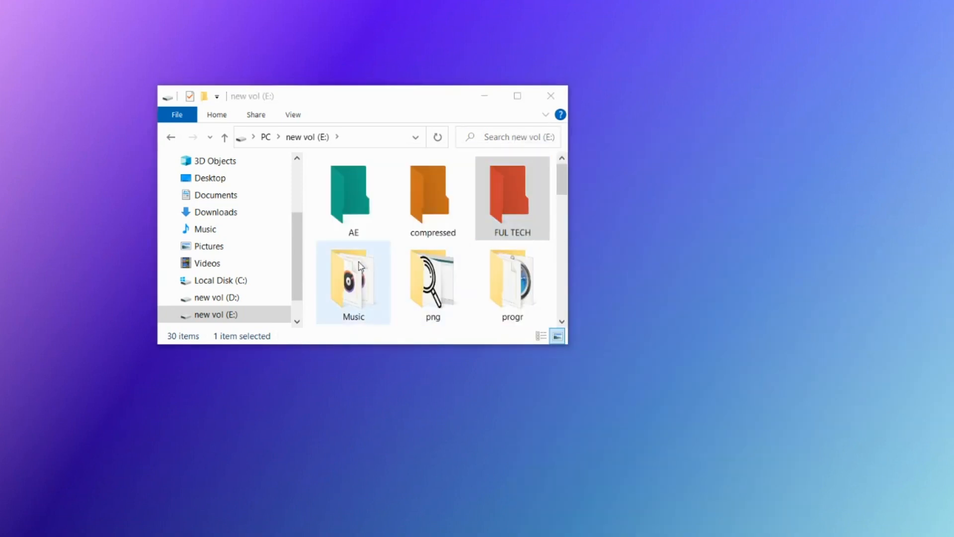